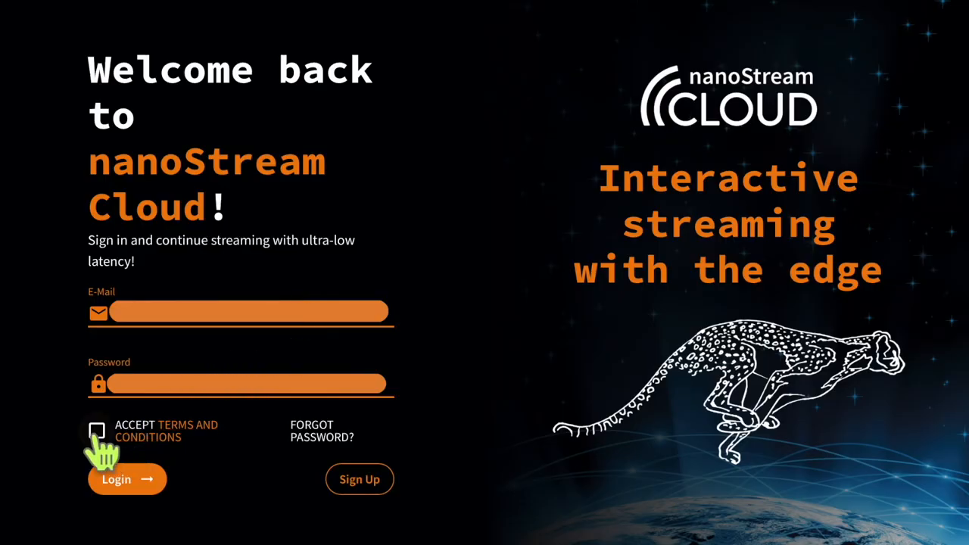
Step: Tick the 'Accept Terms and Conditions' checkbox on the login page
{"action": "left_click", "coordinate": [117, 479]}
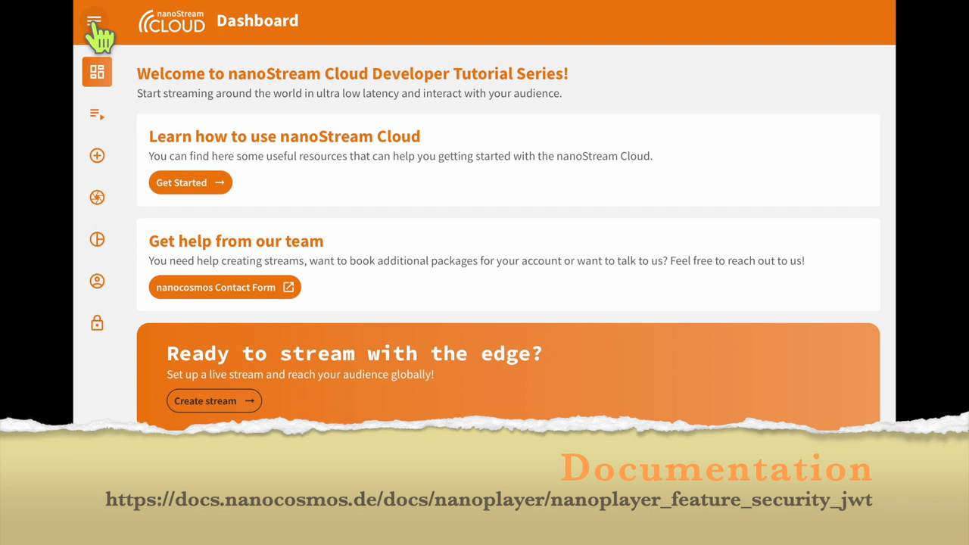
Step: Expand the sidebar so Home, Streams, Create Stream, Metrics and Secure Playback Token show
{"action": "scroll", "scroll_direction": "down", "scroll_amount": 3}
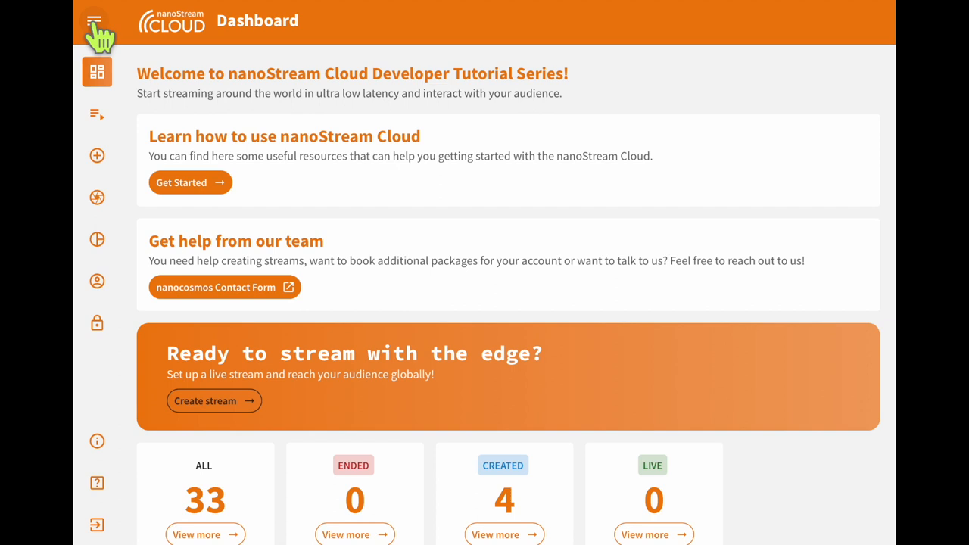
{"action": "left_click", "coordinate": [97, 21]}
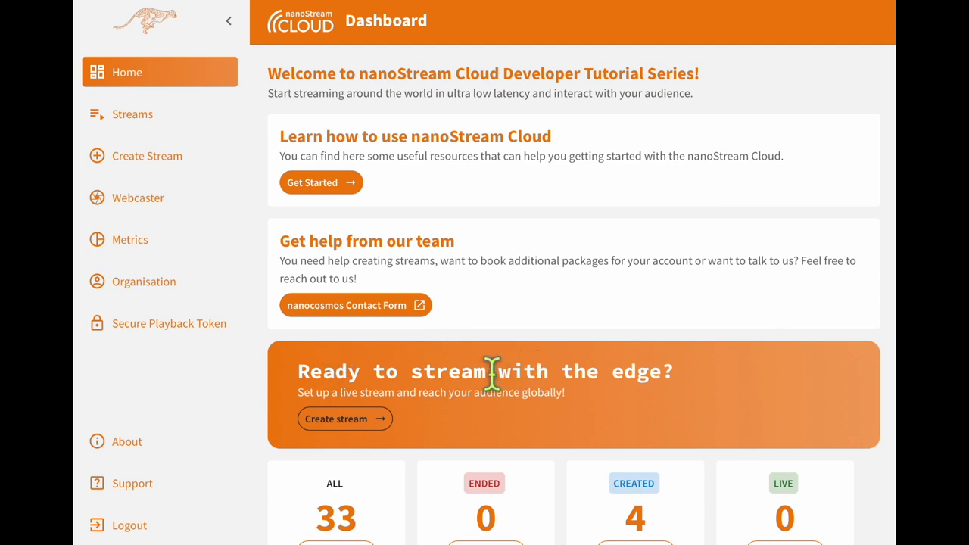
{"action": "mouse_move", "coordinate": [208, 383]}
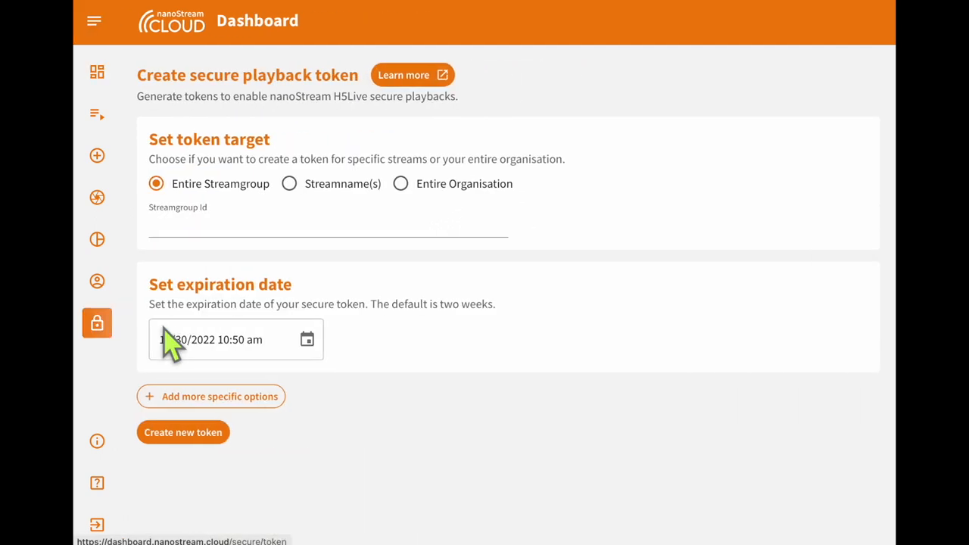
{"action": "mouse_move", "coordinate": [330, 261]}
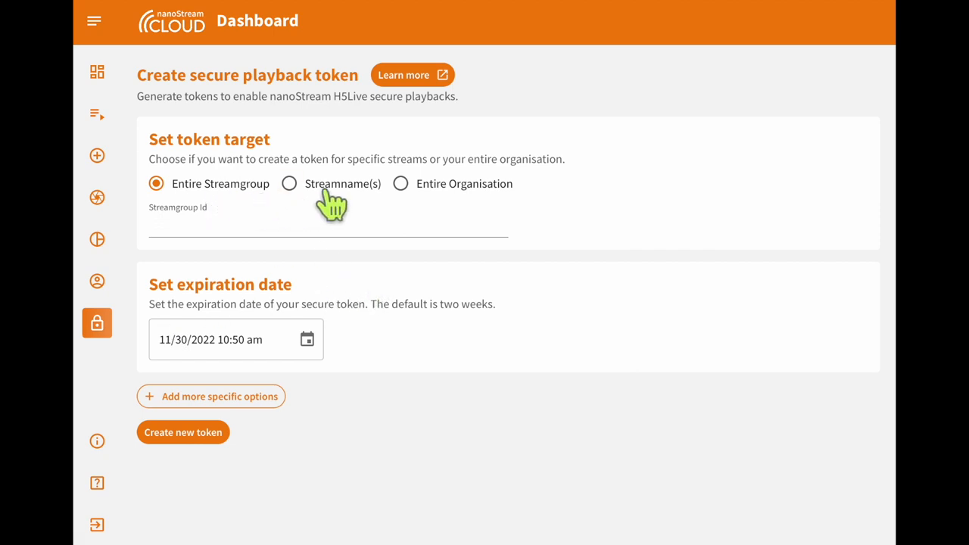
Step: Try other token targets, then settle on Entire Organisation
{"action": "left_click", "coordinate": [289, 183]}
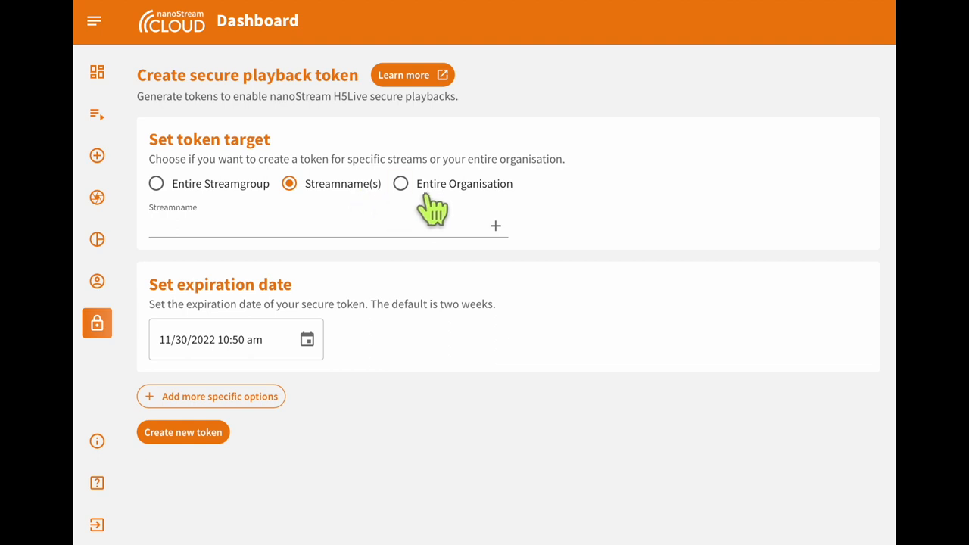
{"action": "left_click", "coordinate": [399, 183]}
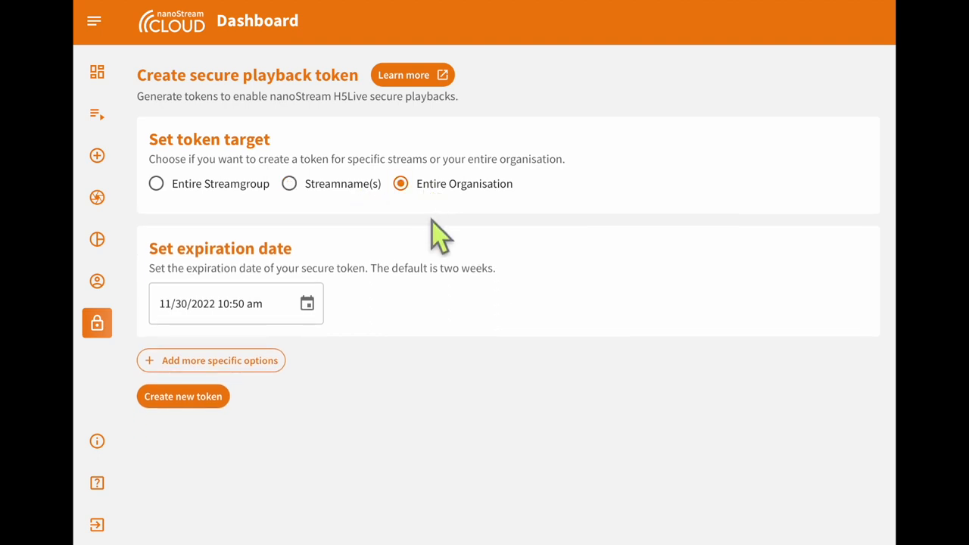
{"action": "mouse_move", "coordinate": [233, 235]}
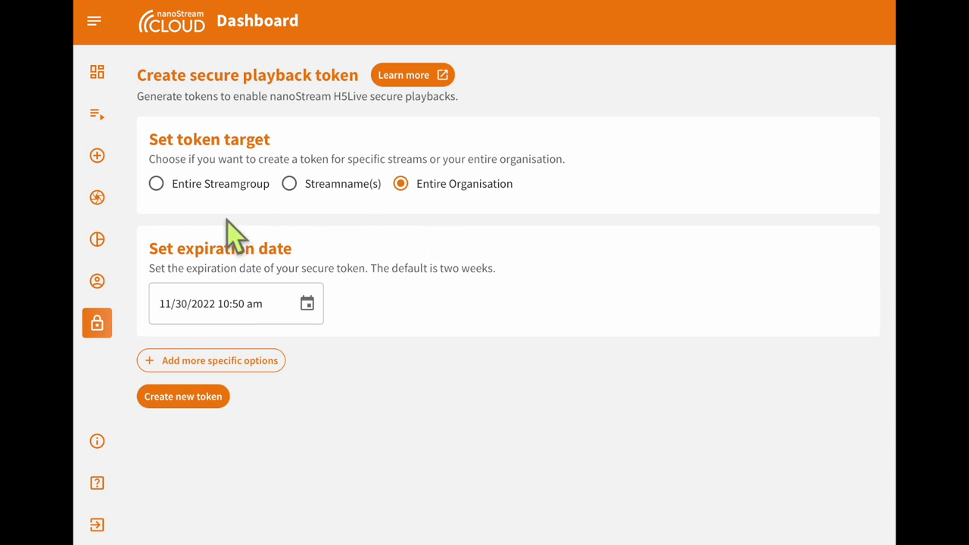
{"action": "left_click", "coordinate": [156, 183]}
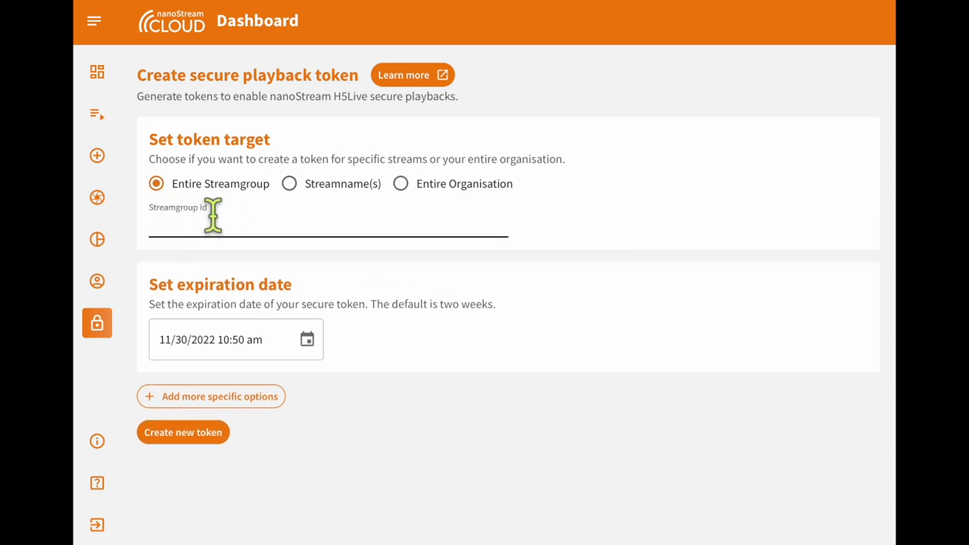
{"action": "mouse_move", "coordinate": [439, 205]}
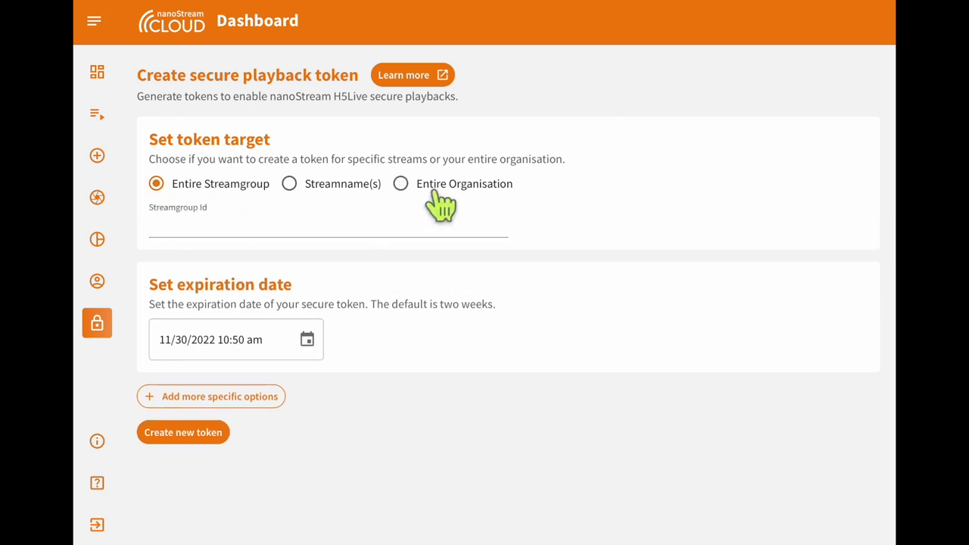
{"action": "left_click", "coordinate": [400, 183]}
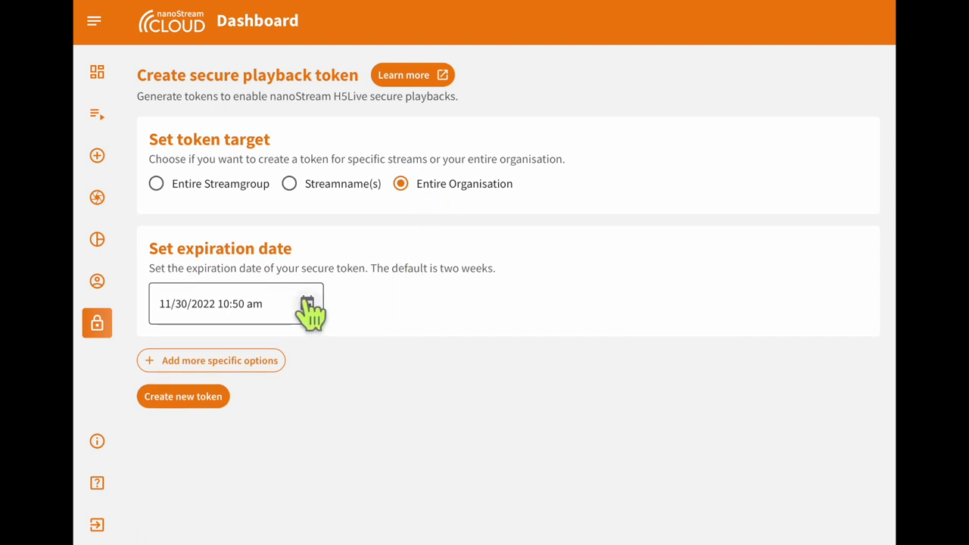
Step: Pick November 16 and 12:00 pm in the expiration date picker
{"action": "left_click", "coordinate": [307, 303]}
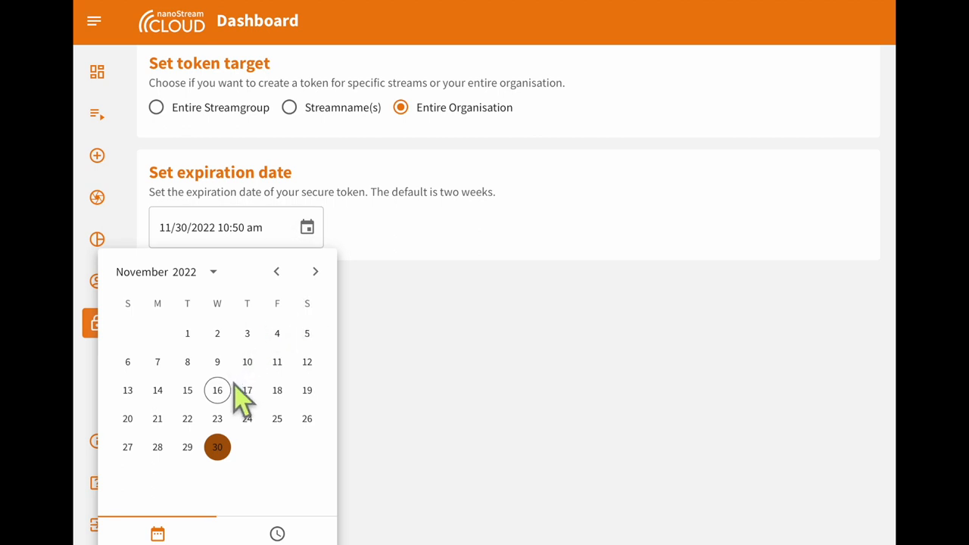
{"action": "left_click", "coordinate": [217, 391]}
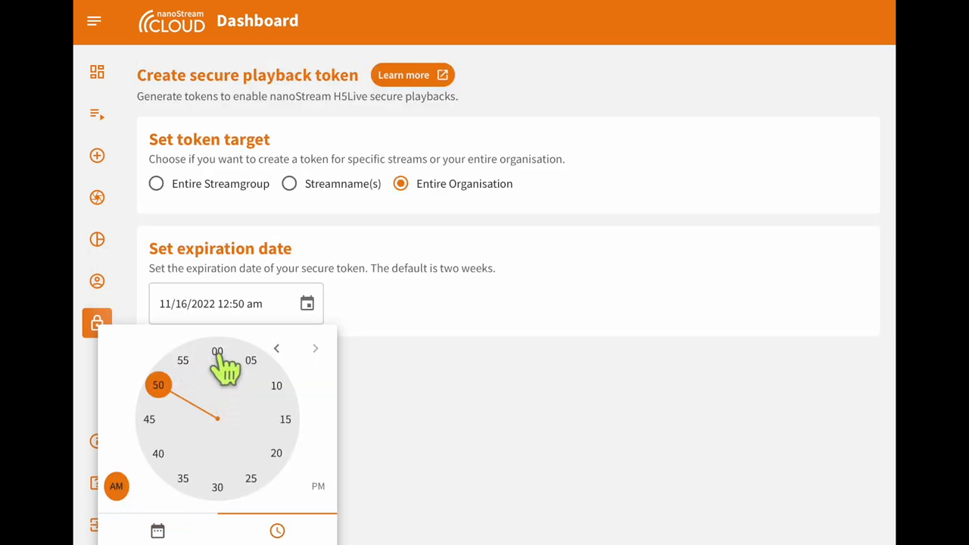
{"action": "left_click", "coordinate": [218, 352]}
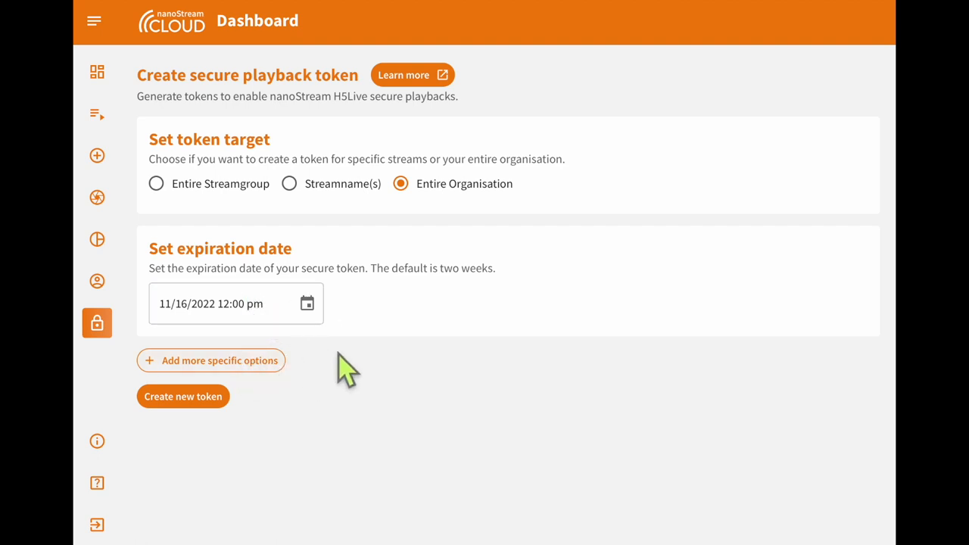
{"action": "mouse_move", "coordinate": [303, 389]}
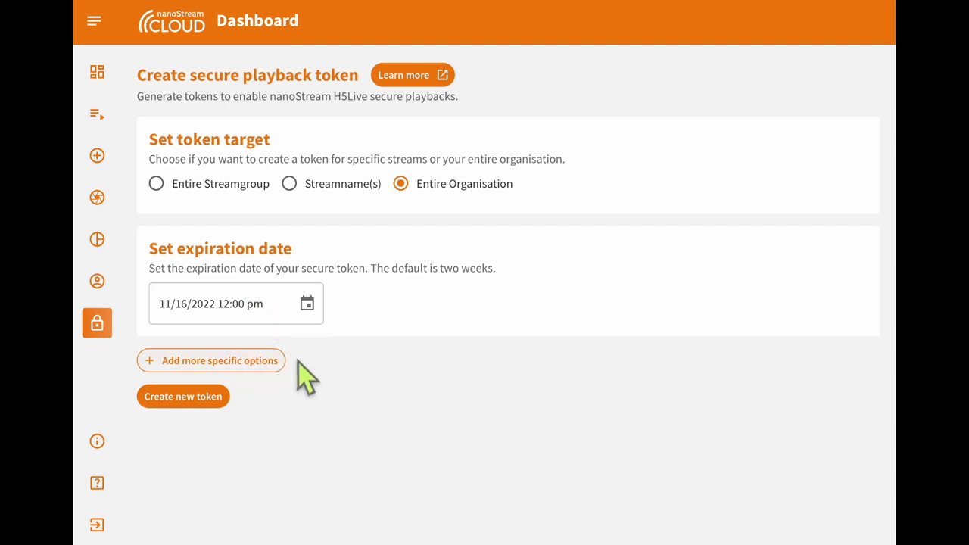
Step: Reveal the specific options and restrict the token to domain nanocosmos.de
{"action": "left_click", "coordinate": [211, 360]}
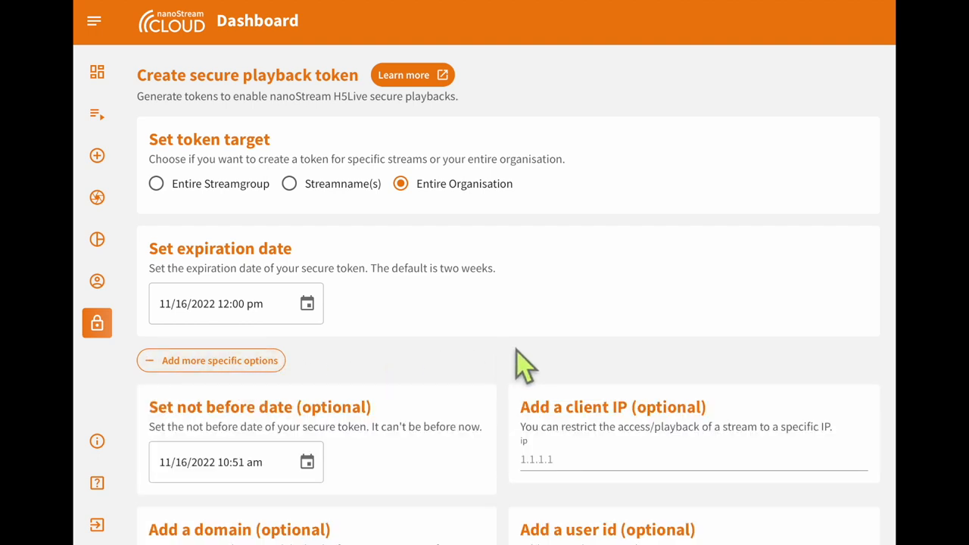
{"action": "scroll", "scroll_direction": "down", "scroll_amount": 3}
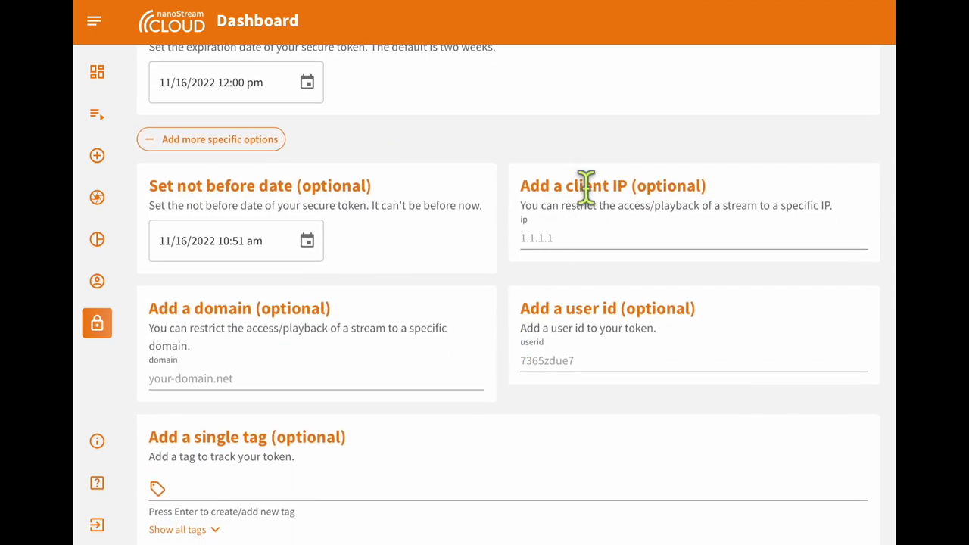
{"action": "mouse_move", "coordinate": [390, 379]}
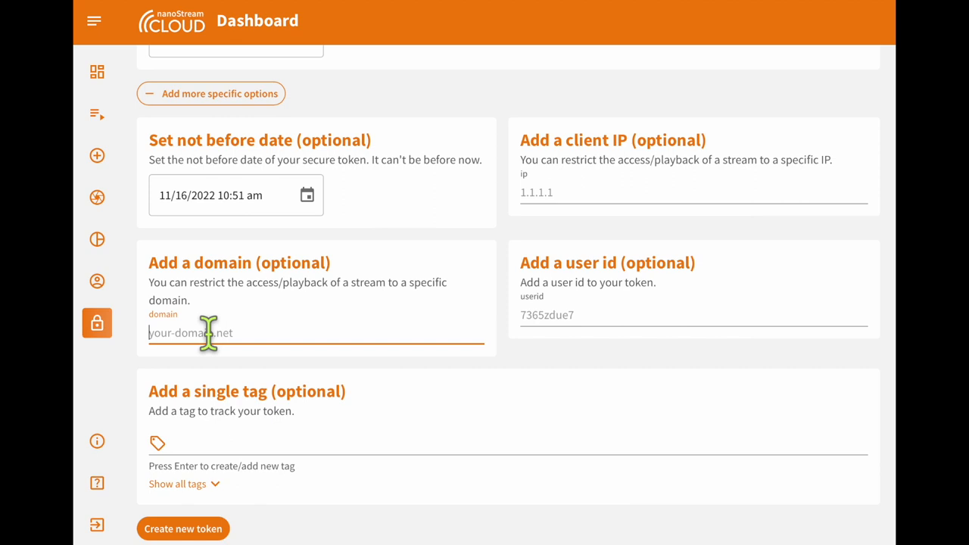
{"action": "type", "text": "nanocosmos.de"}
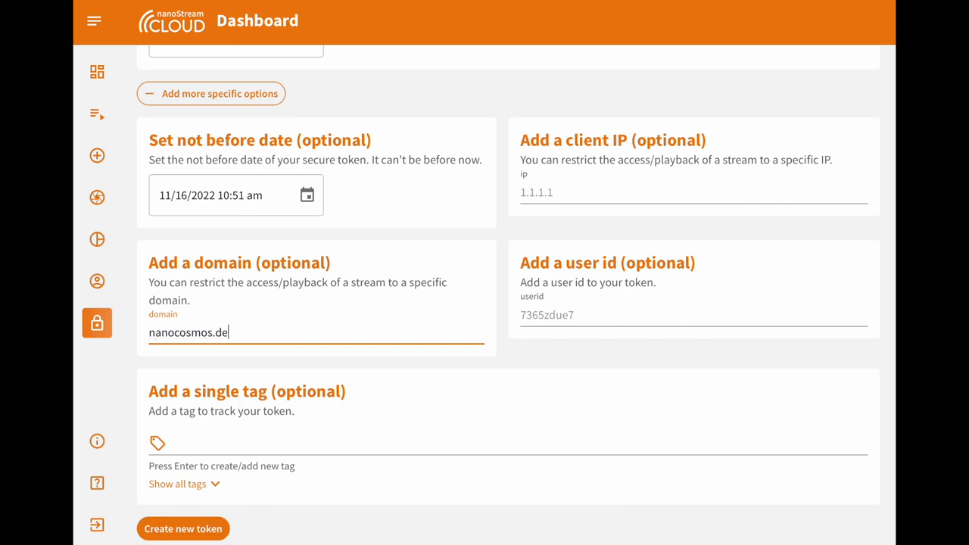
Step: Add the existing Tutorial tag and create the token
{"action": "left_click", "coordinate": [265, 444]}
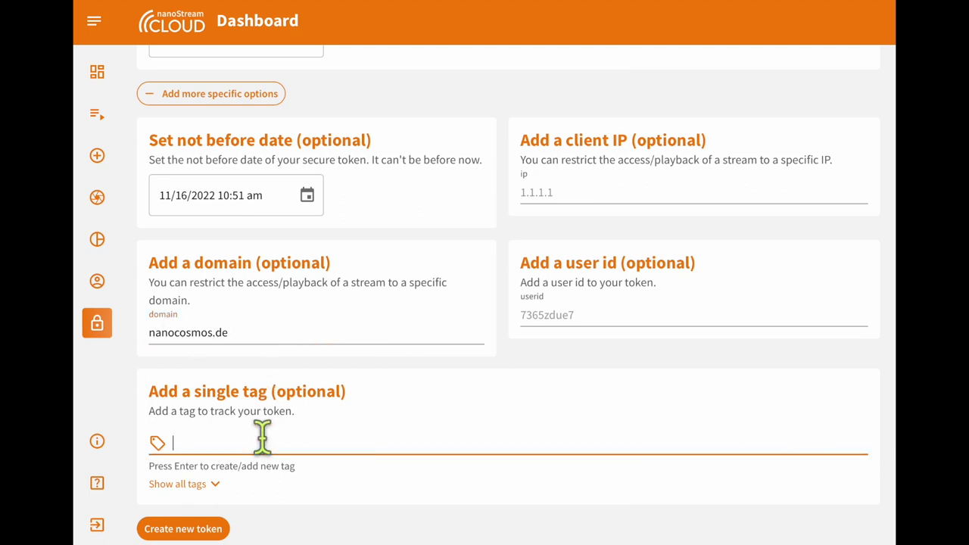
{"action": "type", "text": "Tuto"}
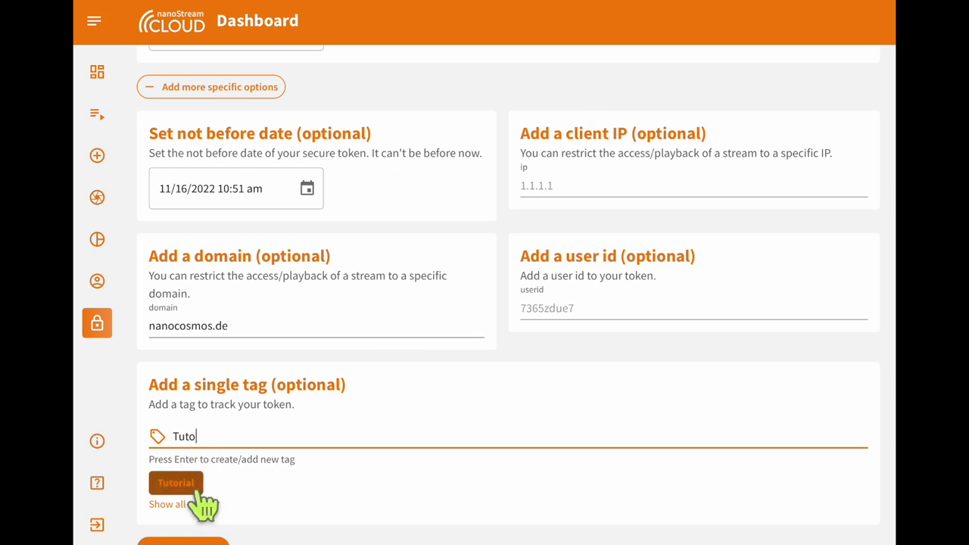
{"action": "left_click", "coordinate": [173, 484]}
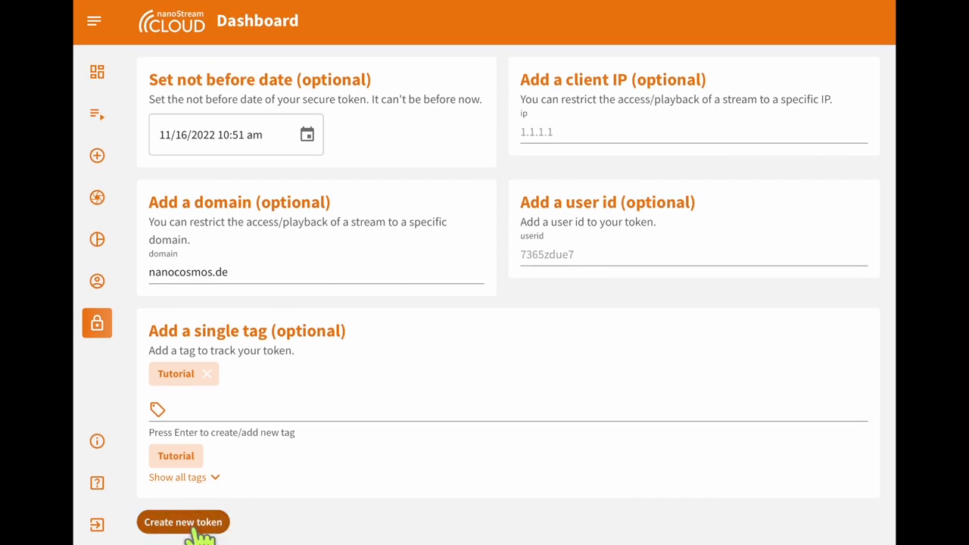
{"action": "left_click", "coordinate": [183, 522]}
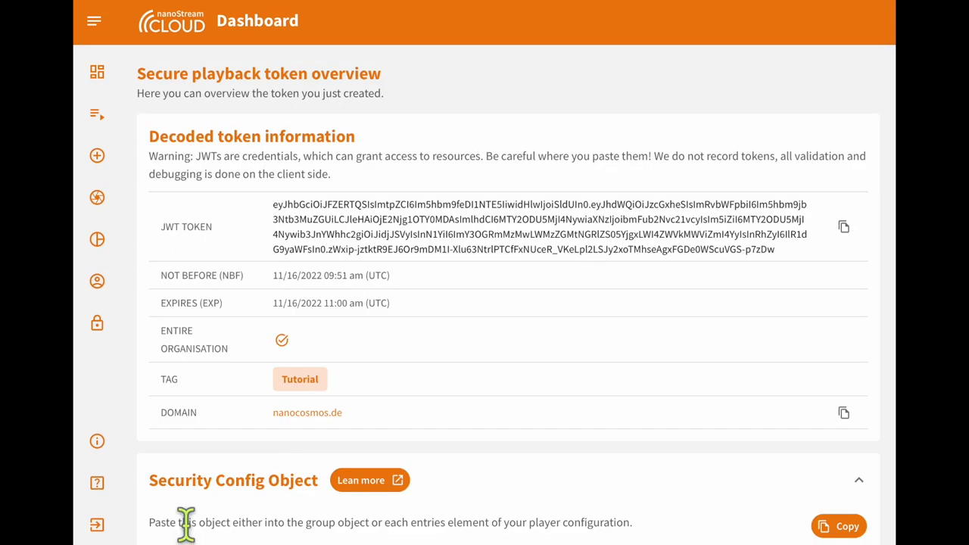
{"action": "mouse_move", "coordinate": [466, 155]}
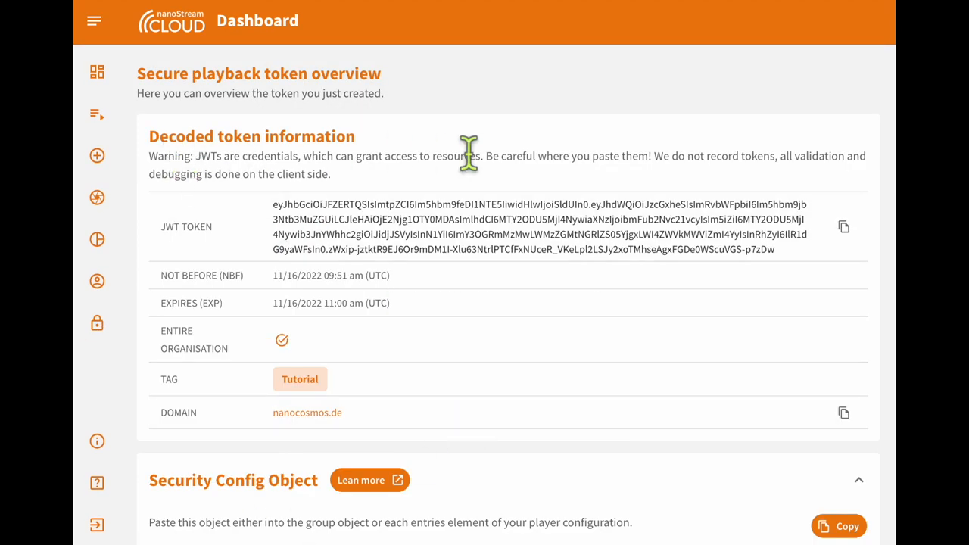
Step: Scroll the token overview down to the Security Config Object with the jwtoken
{"action": "scroll", "scroll_direction": "down", "scroll_amount": 3}
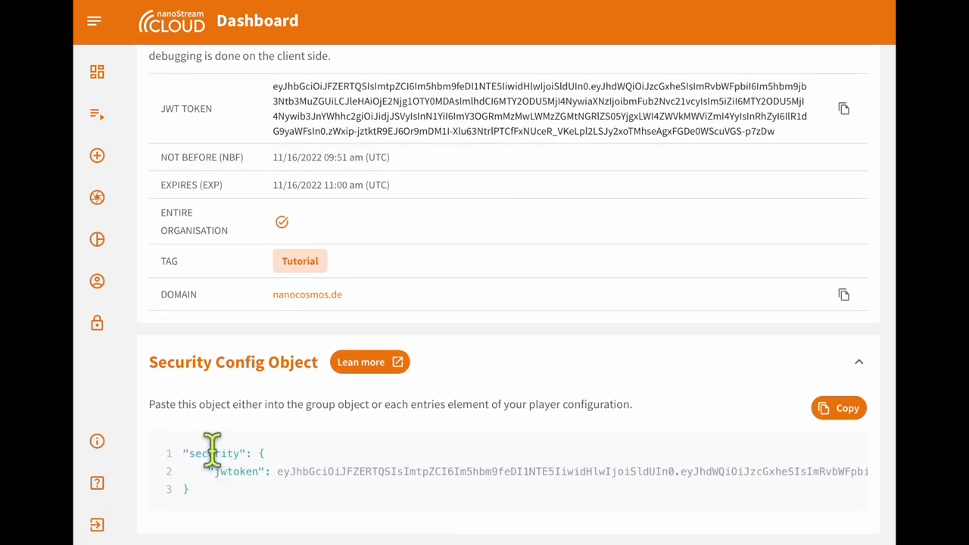
{"action": "mouse_move", "coordinate": [250, 511]}
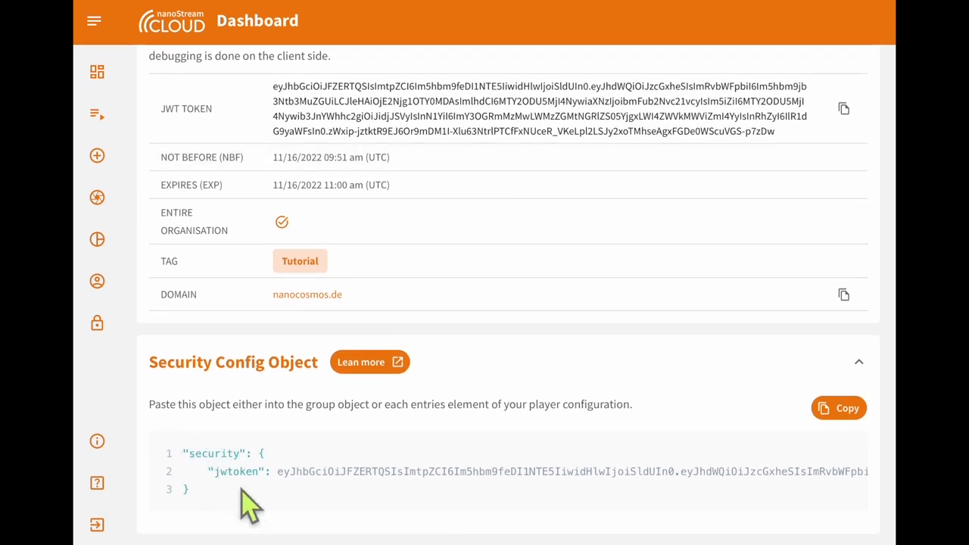